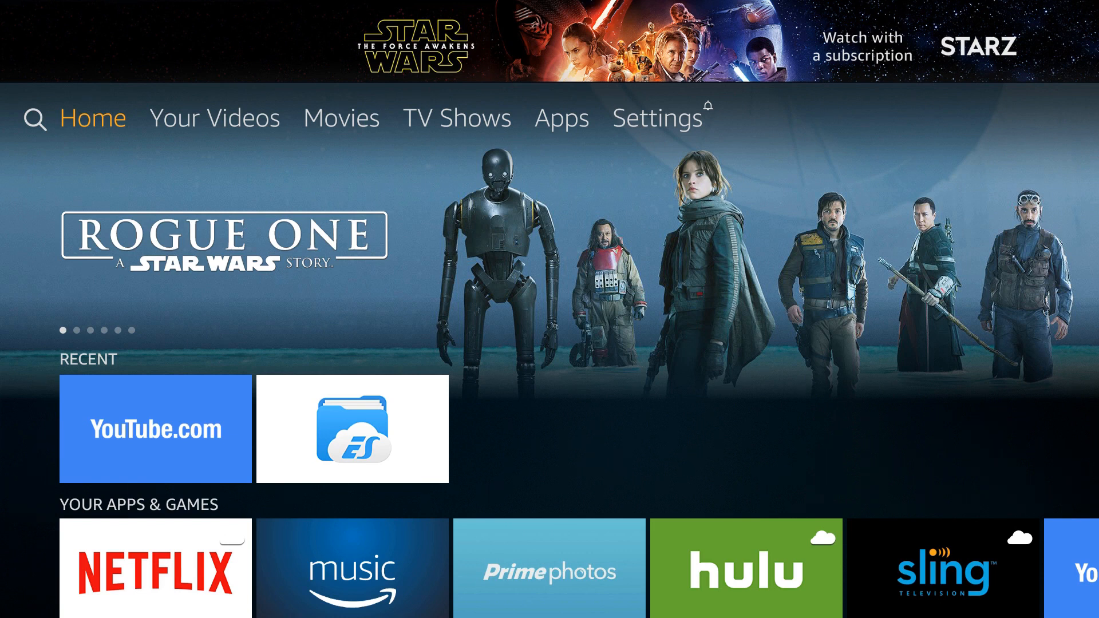
# - Open Search and look up 'Downloader' in the app catalogue
pyautogui.click(35, 120)
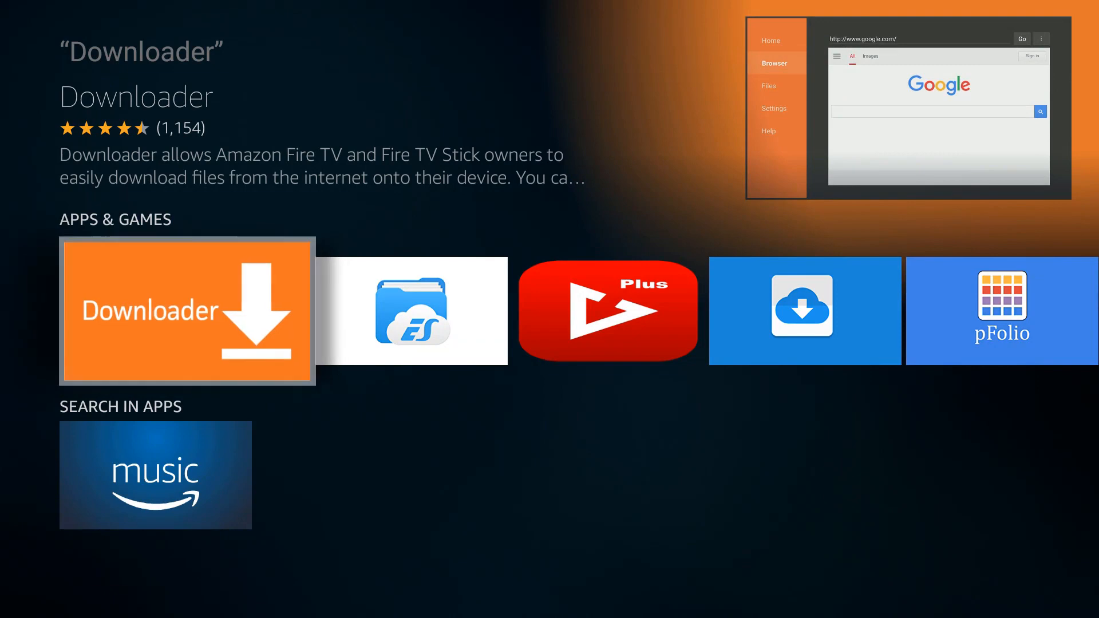
# - Download and install the orange Downloader app from its app page
pyautogui.click(187, 310)
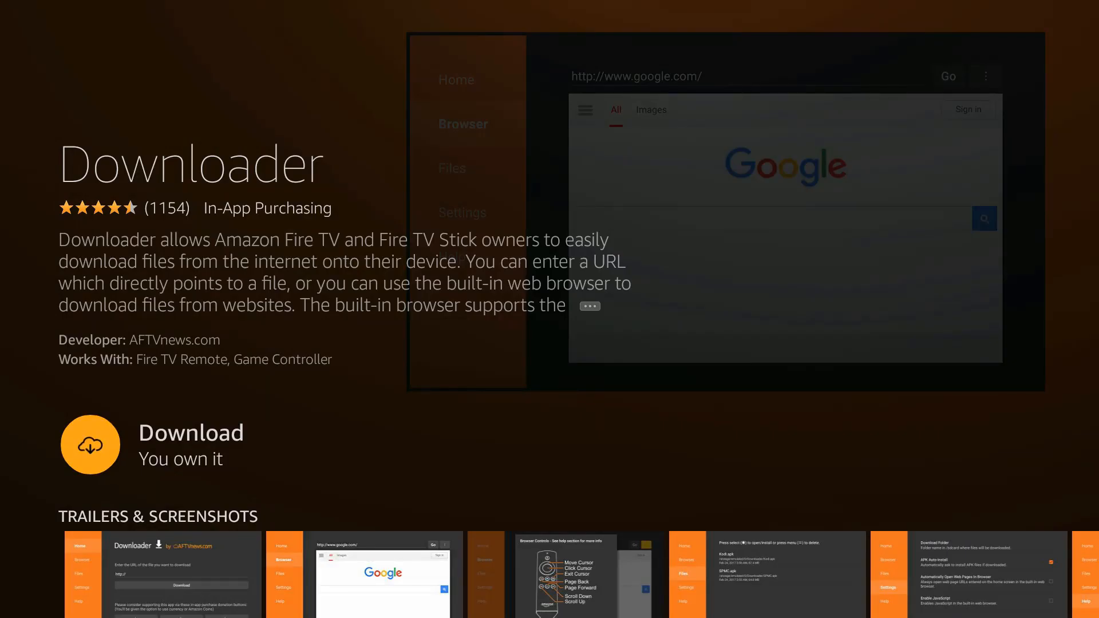
pyautogui.click(90, 444)
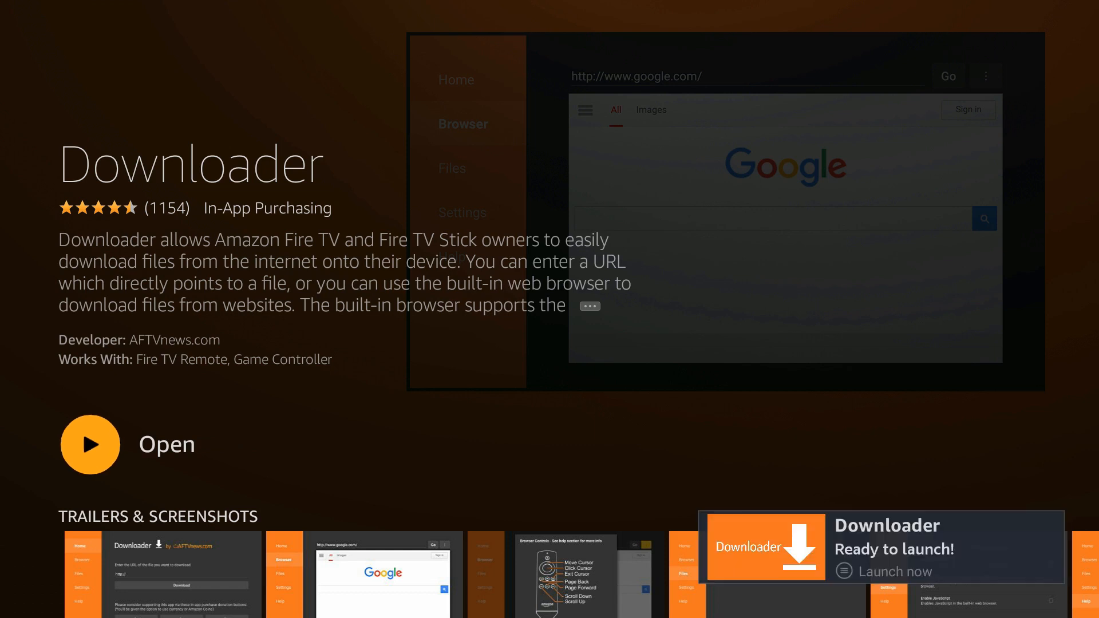
# - Launch Downloader, dismiss New Features, and load kodi.tv/download in its browser
pyautogui.click(90, 444)
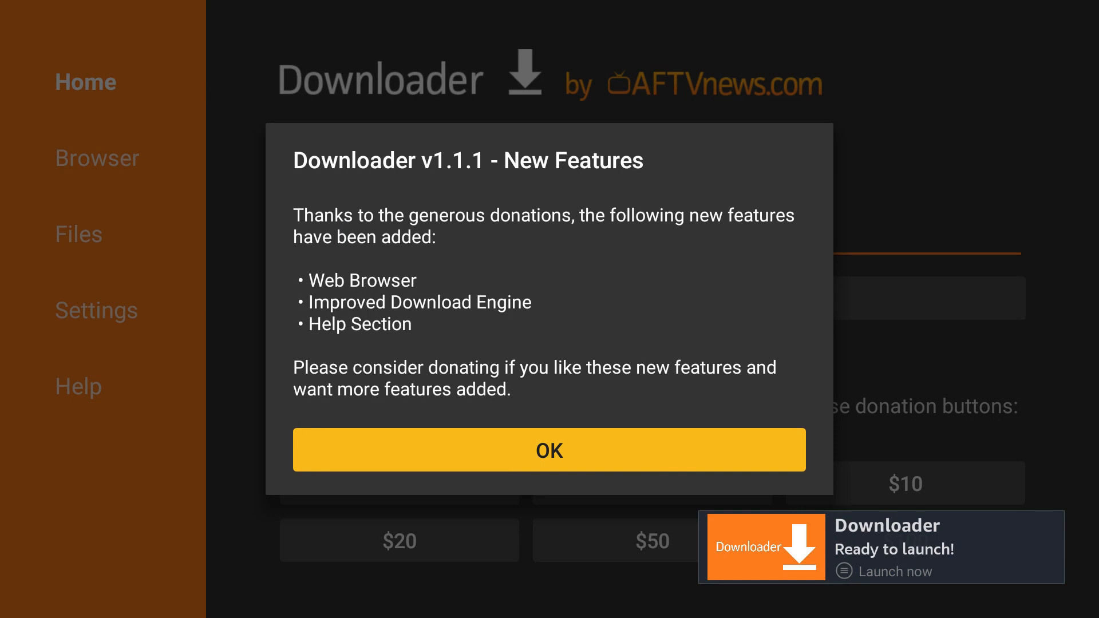
pyautogui.click(549, 450)
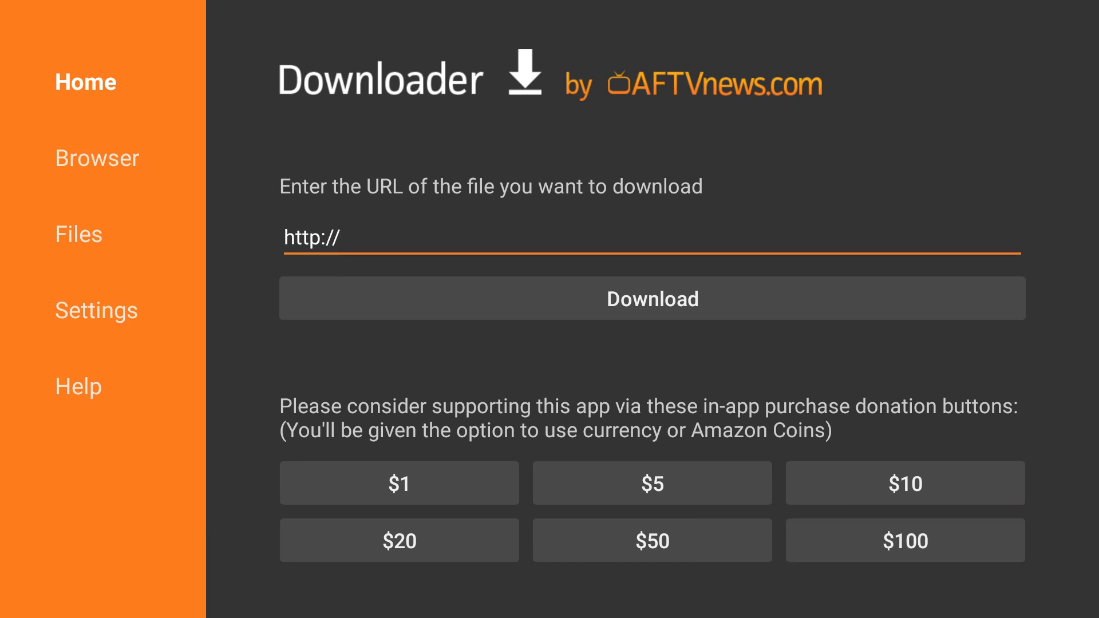
pyautogui.click(652, 249)
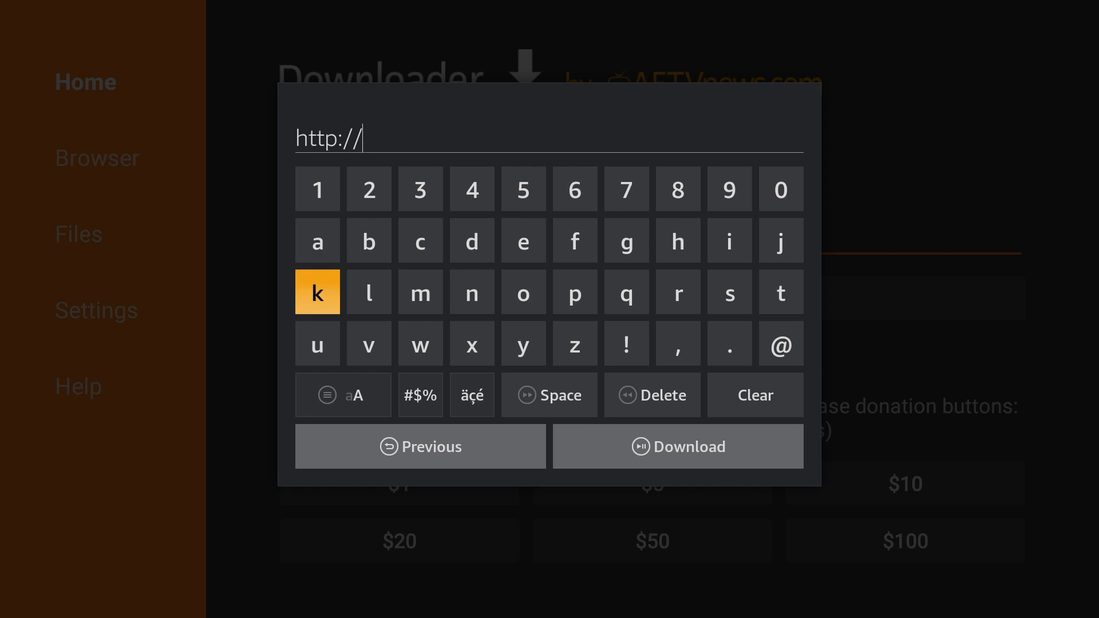
pyautogui.click(318, 292)
pyautogui.write('kodi.tv/down')
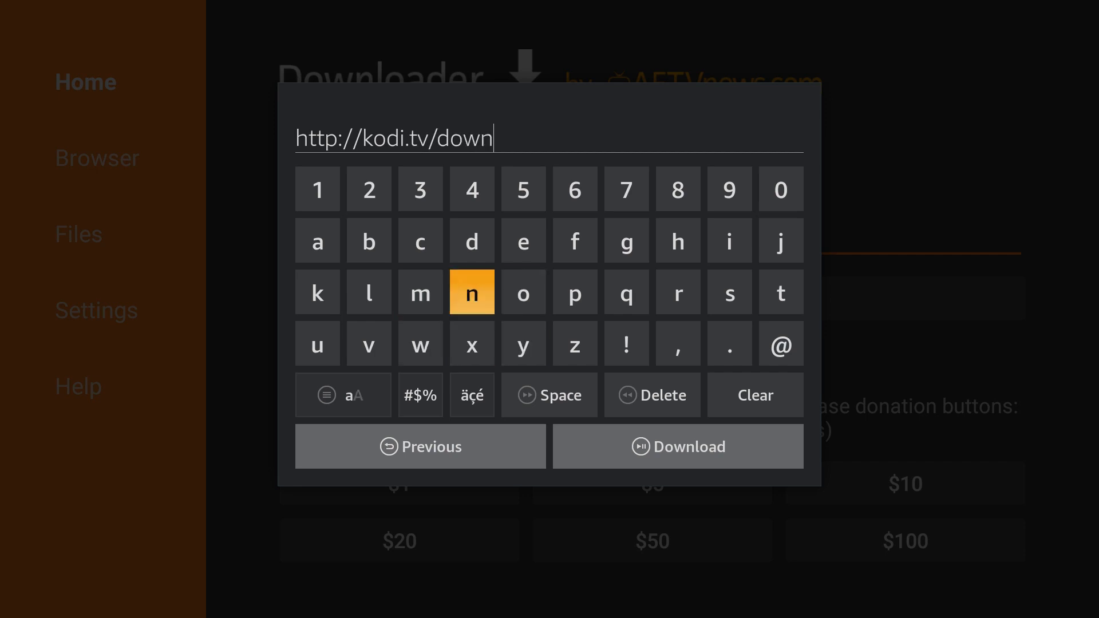
pyautogui.click(679, 447)
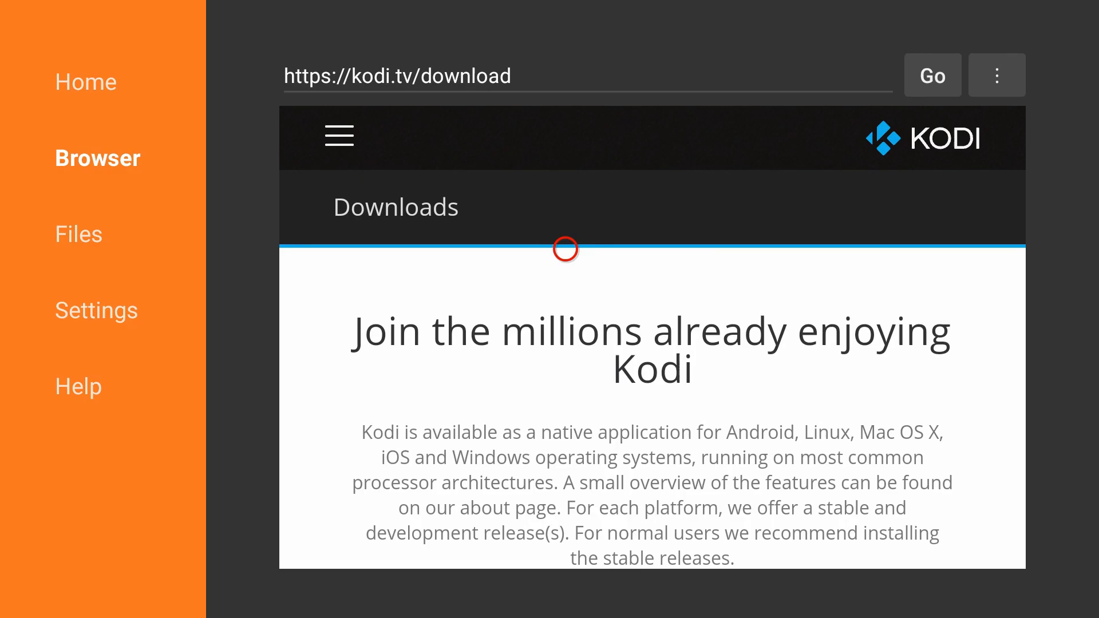
# - Scroll the Kodi downloads page and choose the Android platform icon
pyautogui.scroll(-3)
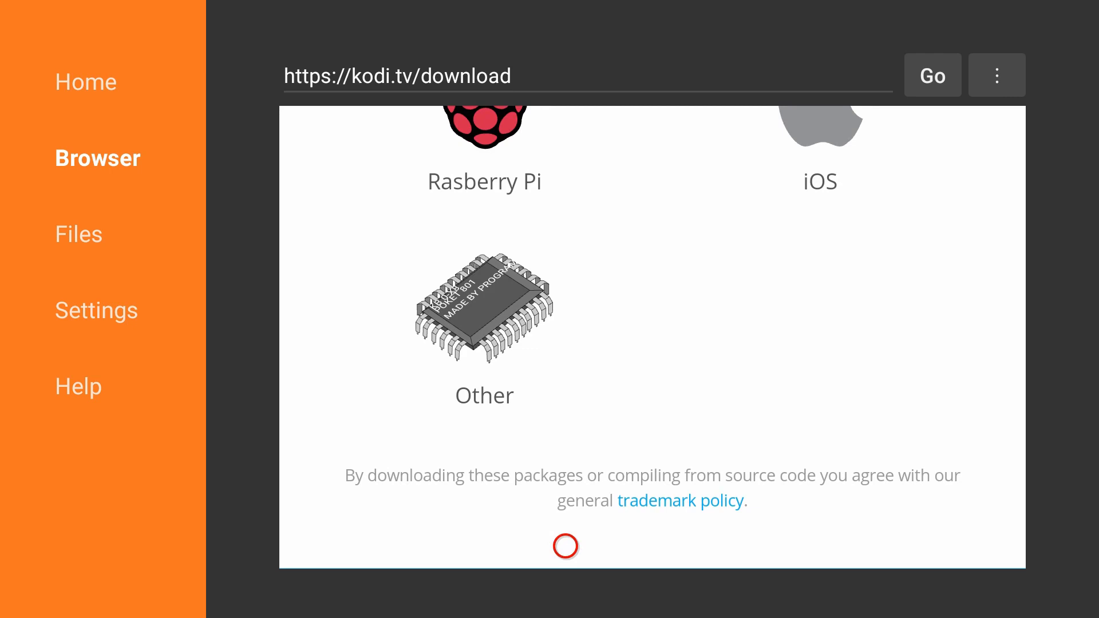
pyautogui.scroll(3)
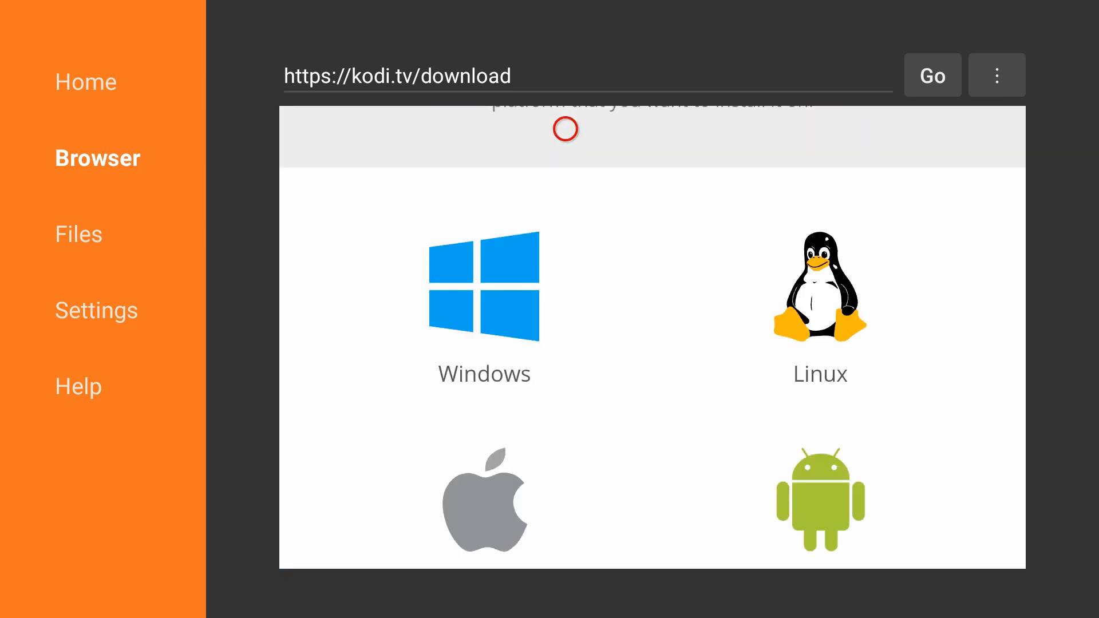
pyautogui.moveTo(564, 386)
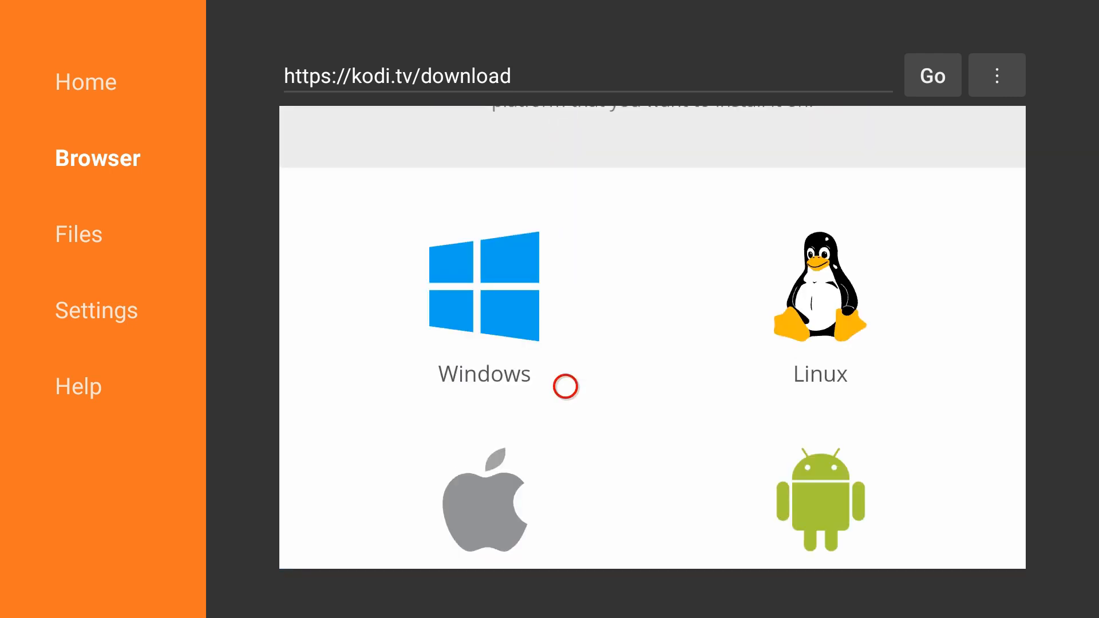
pyautogui.scroll(-3)
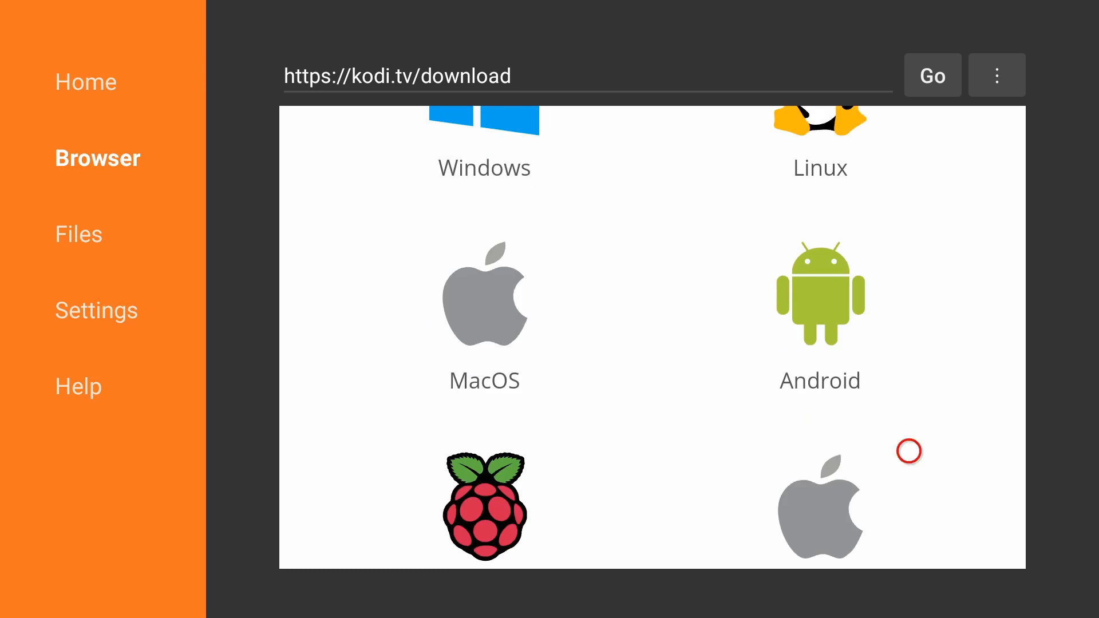
pyautogui.moveTo(868, 376)
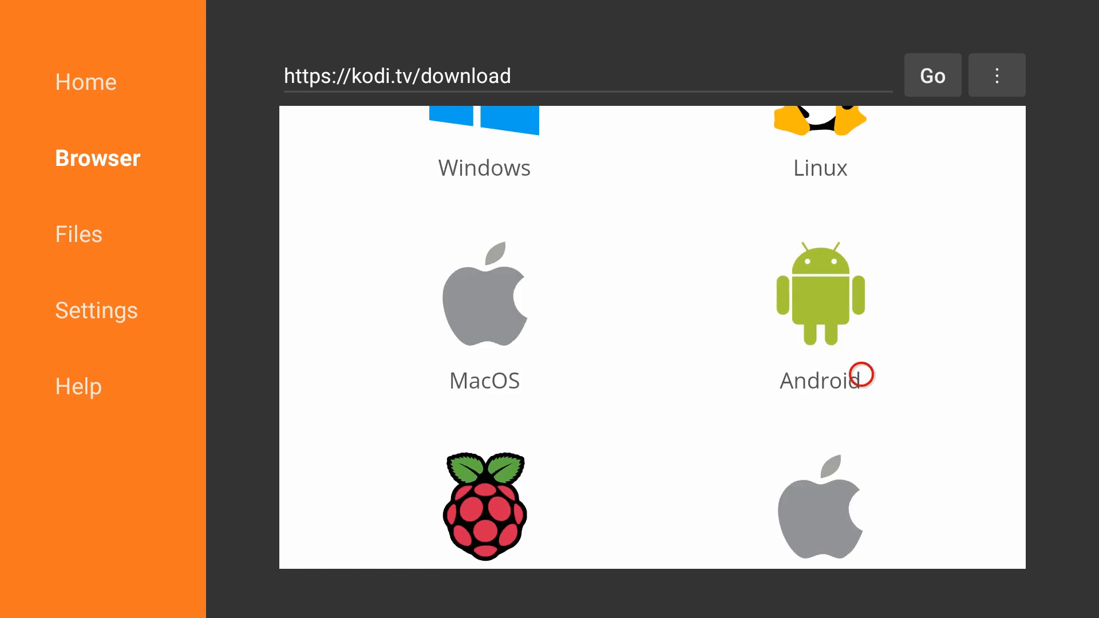
pyautogui.click(820, 295)
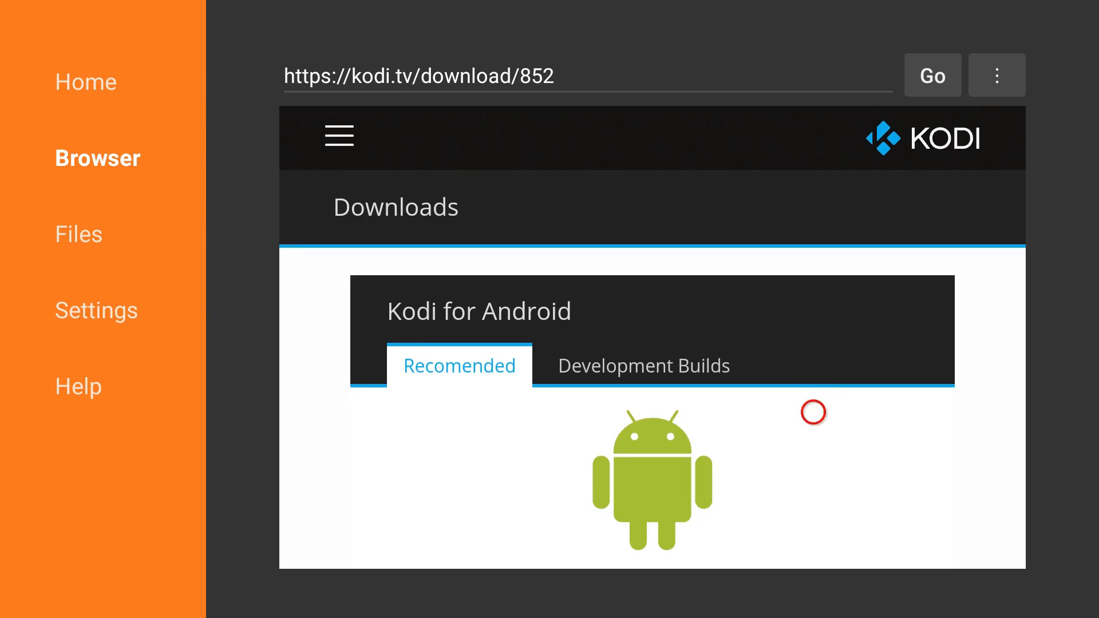
# - Scroll to the Release section and download the ARMV7A (32BIT) Kodi build
pyautogui.scroll(-3)
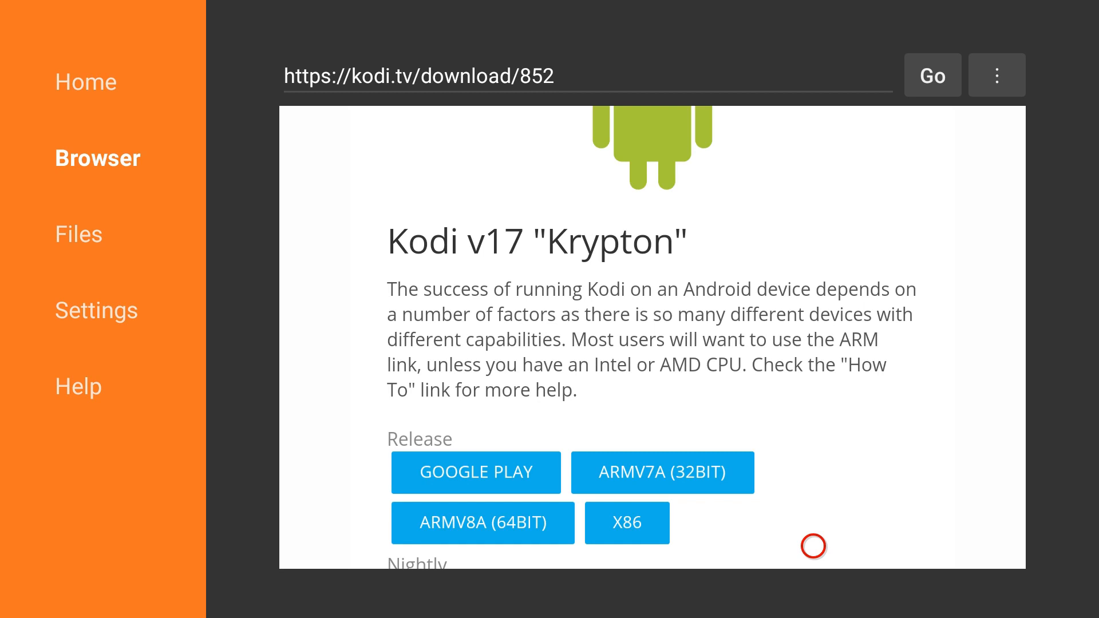
pyautogui.scroll(-3)
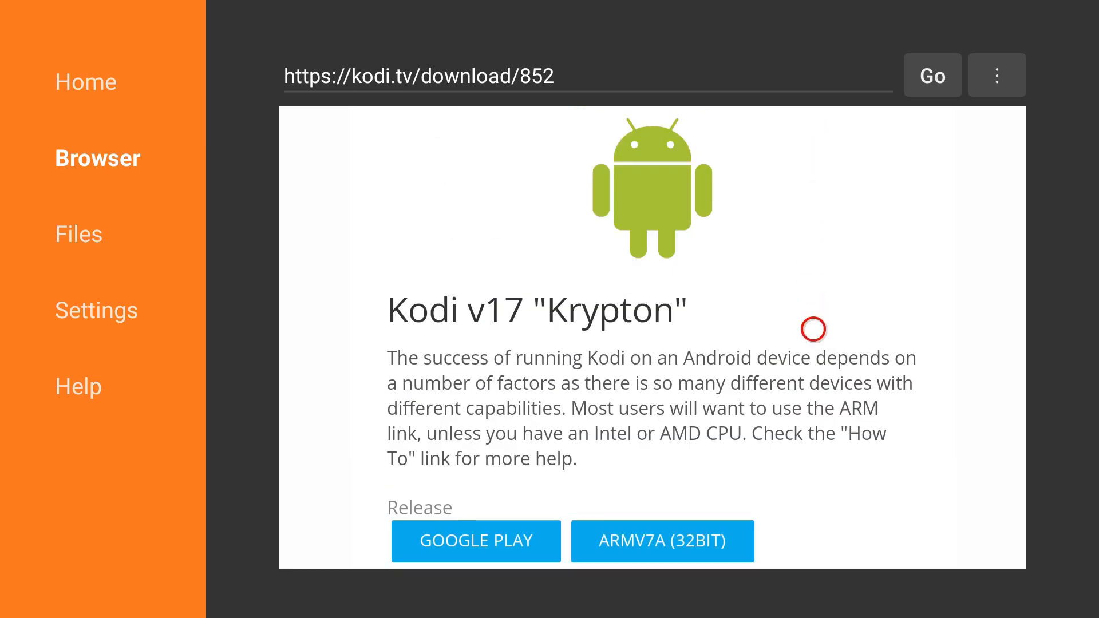
pyautogui.moveTo(813, 512)
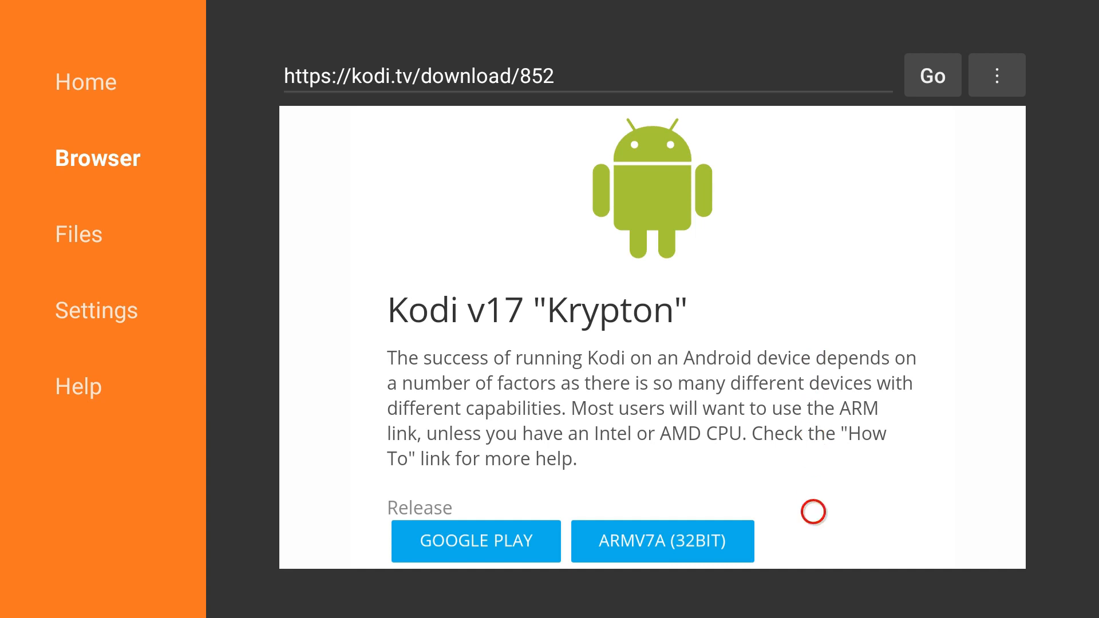
pyautogui.scroll(-3)
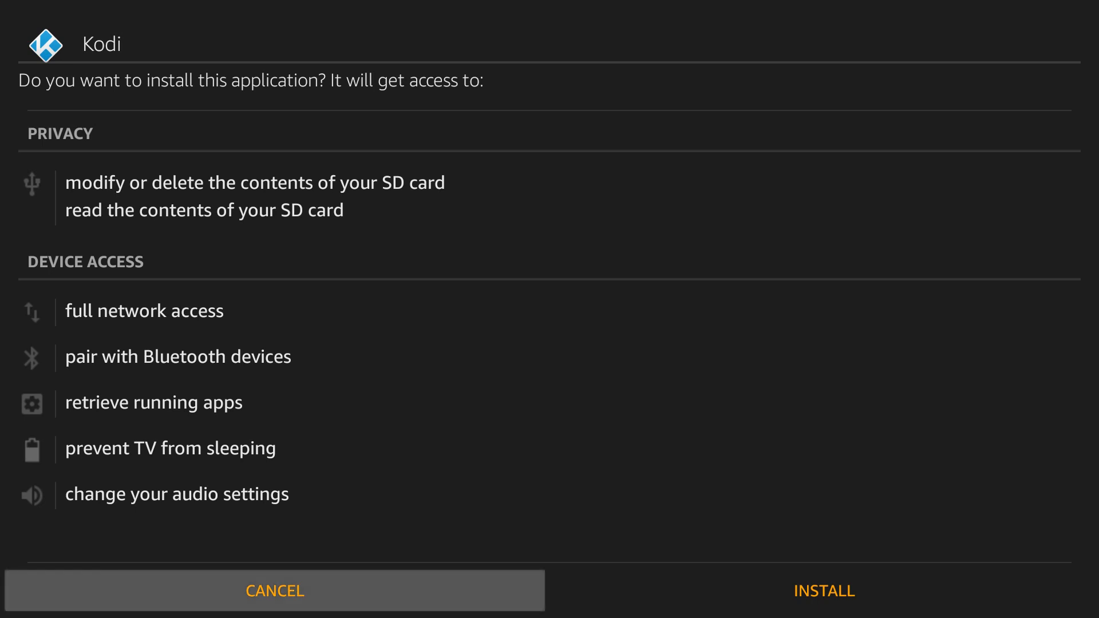
# - Approve Kodi's install permissions, then open the newly installed app
pyautogui.click(823, 606)
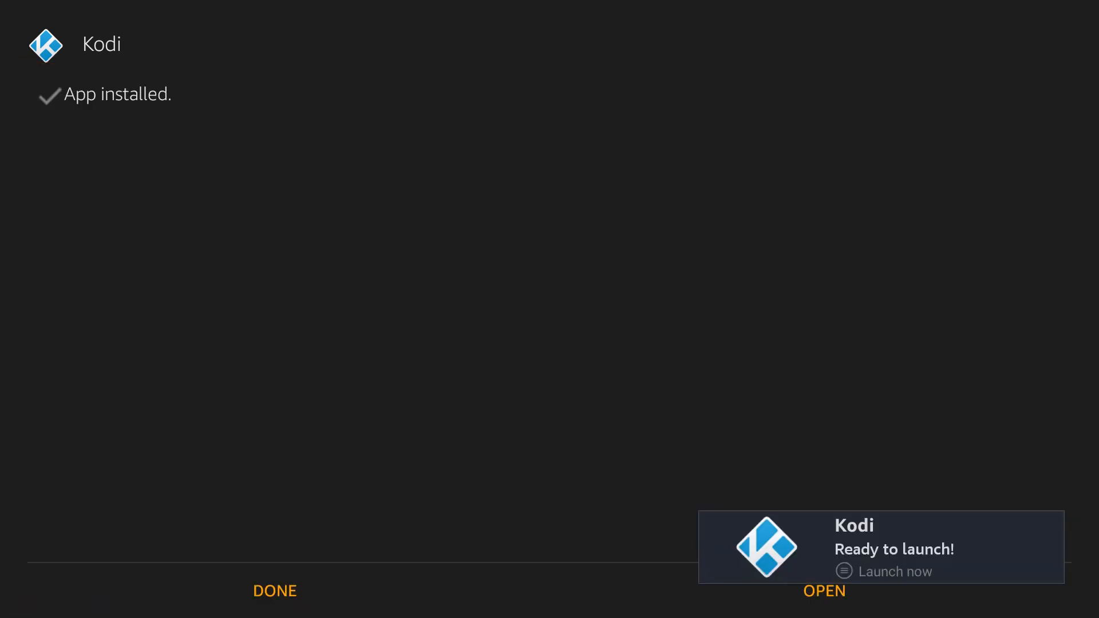
pyautogui.click(823, 607)
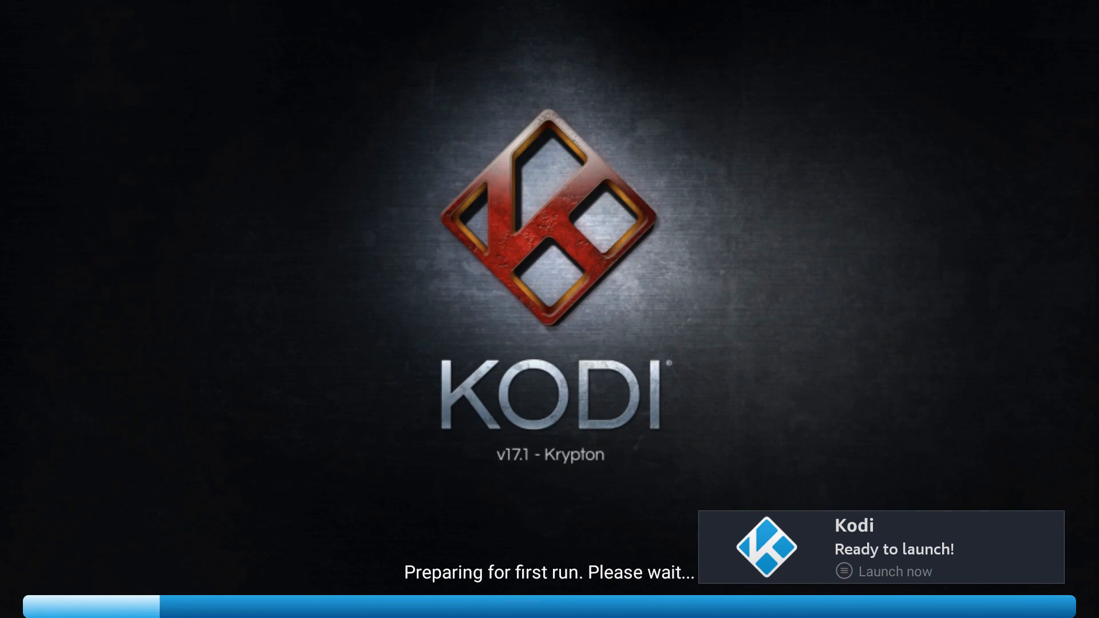